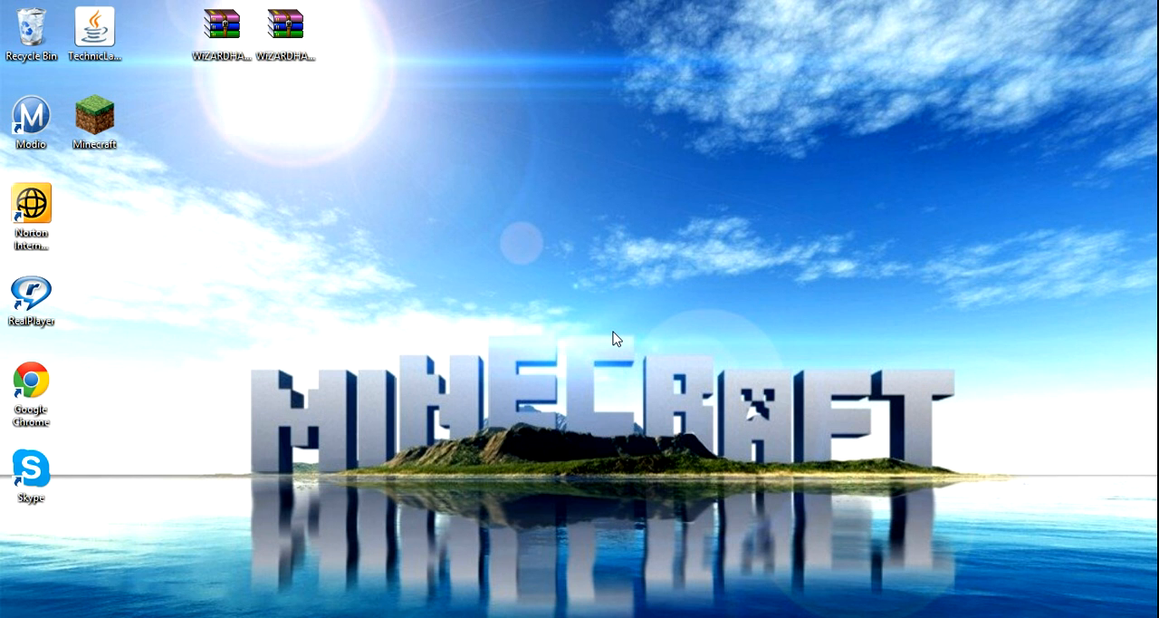
- Browse into Expression Encoder Output's 7-17-2013 2.43.22 PM folder and pick its ScreenCapture WMV
{"action": "left_click_drag", "start_coordinate": [616, 337], "coordinate": [415, 485]}
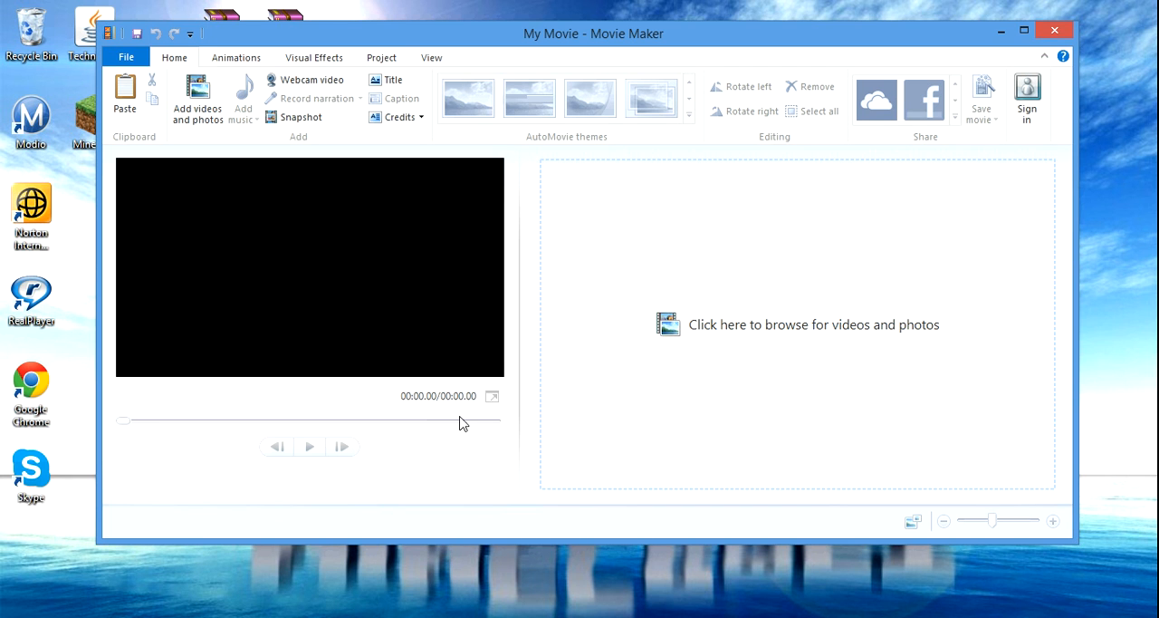
{"action": "mouse_move", "coordinate": [598, 359]}
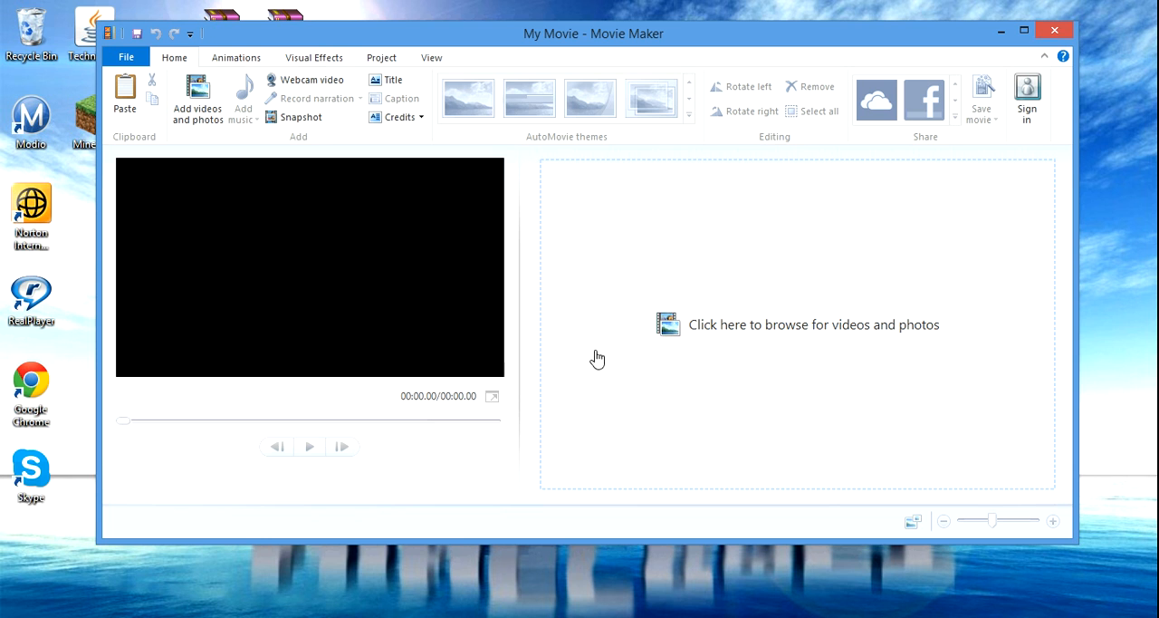
{"action": "mouse_move", "coordinate": [1022, 54]}
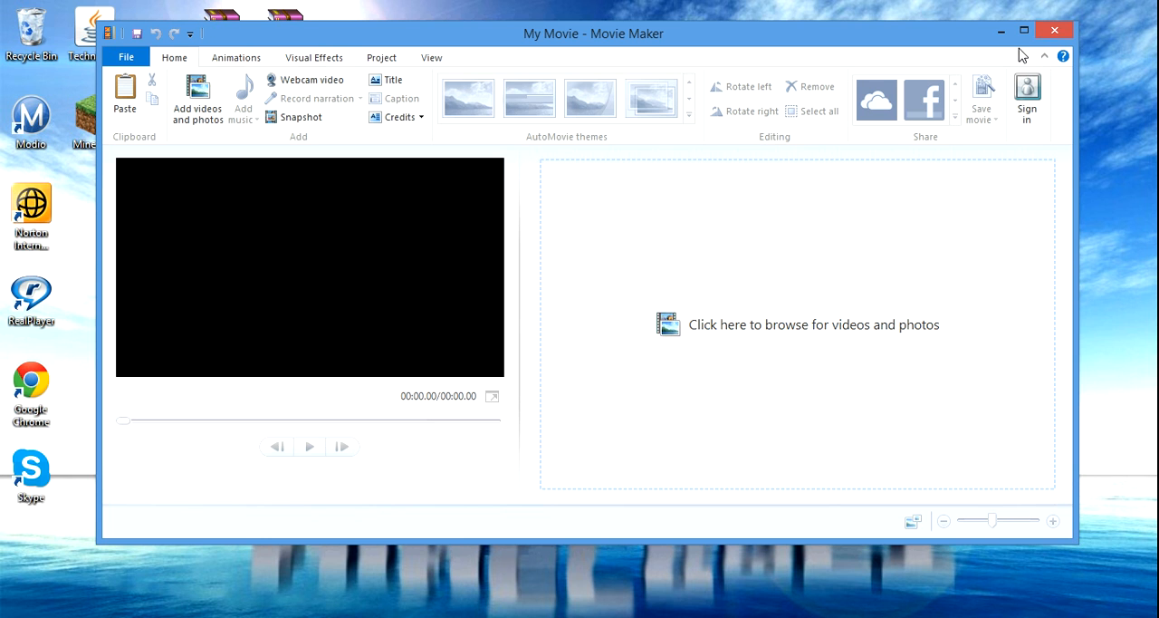
{"action": "mouse_move", "coordinate": [1022, 54]}
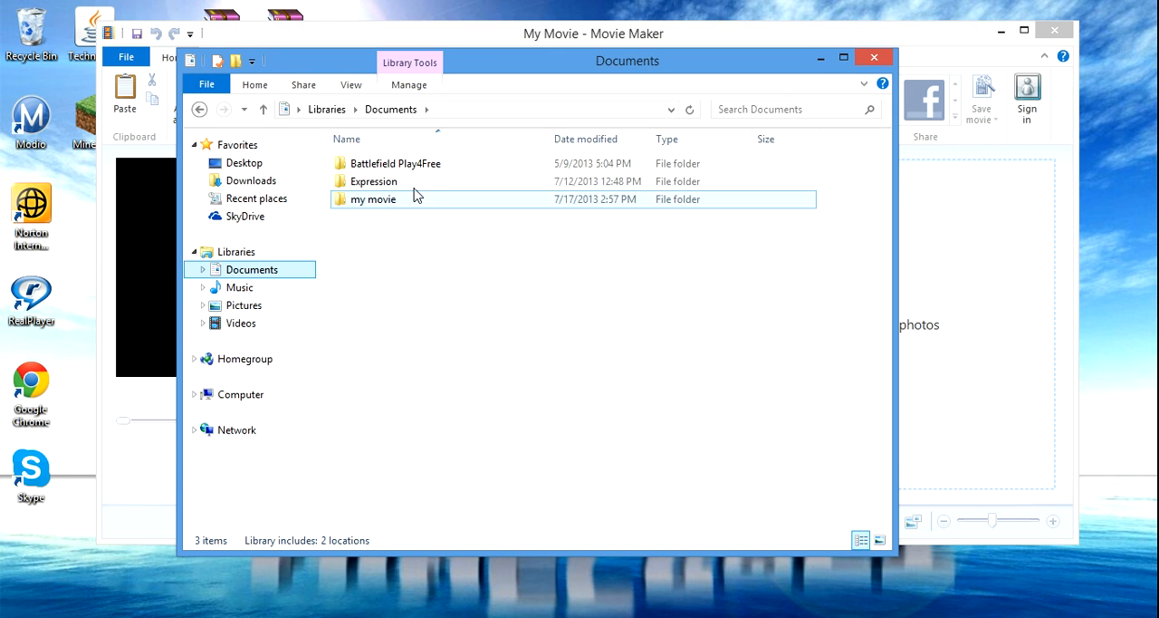
{"action": "double_click", "coordinate": [373, 181]}
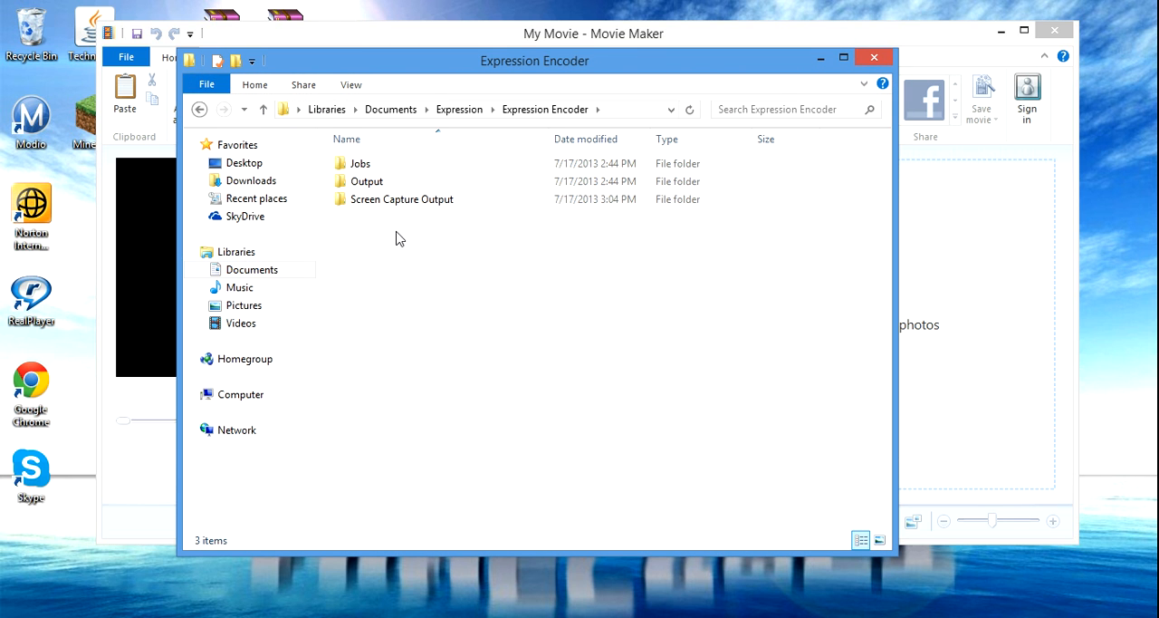
{"action": "double_click", "coordinate": [366, 181]}
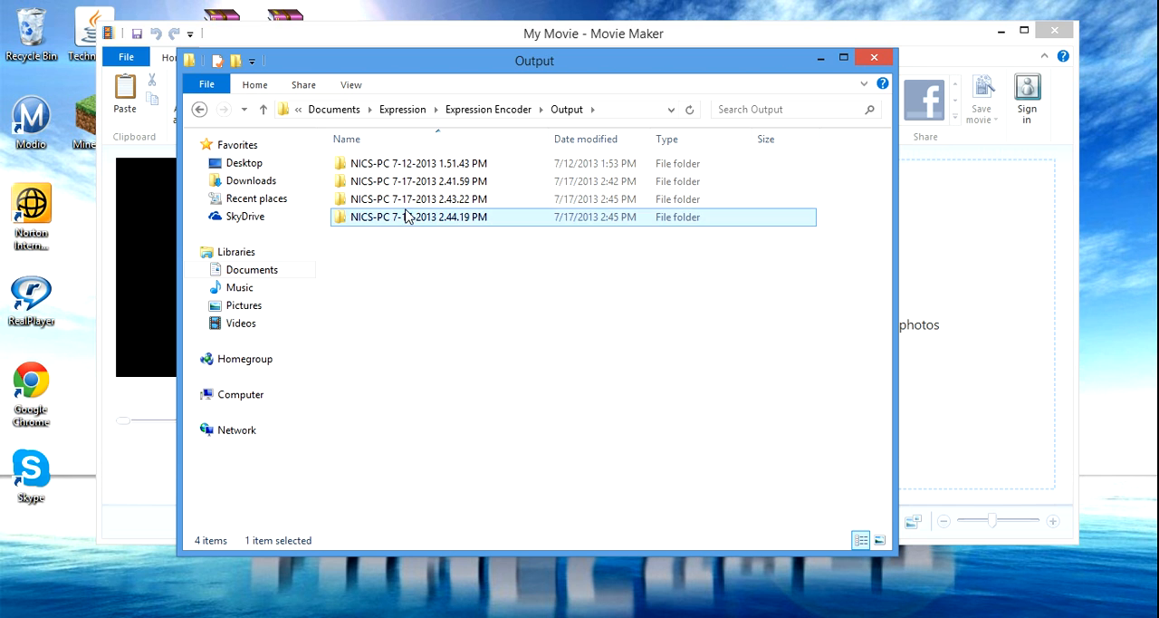
{"action": "double_click", "coordinate": [417, 200]}
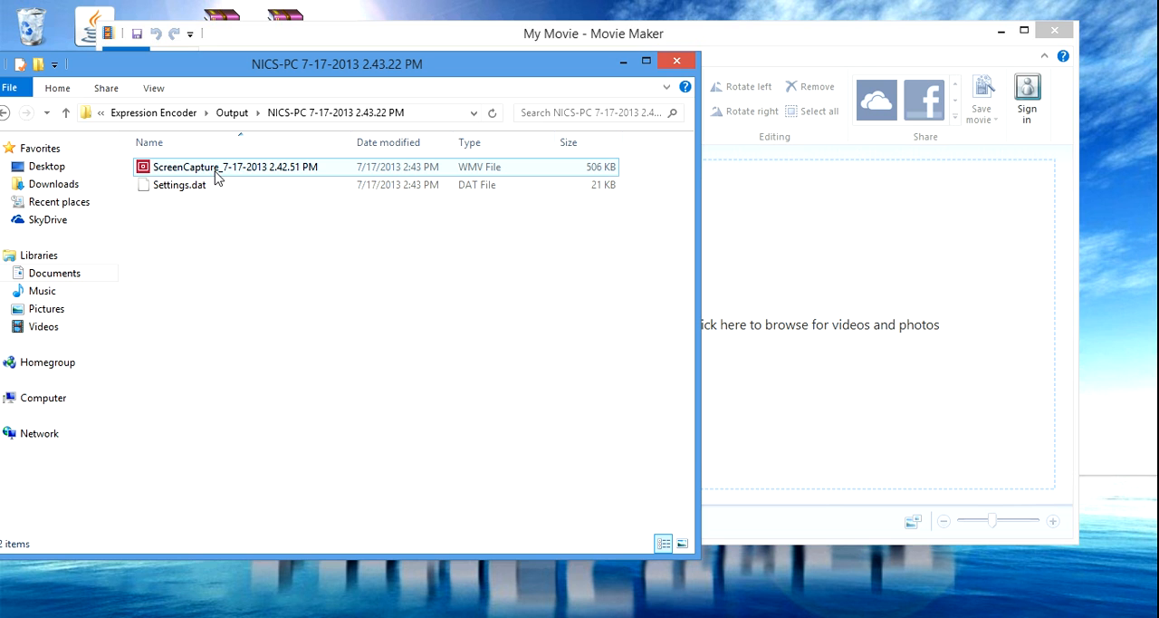
{"action": "left_click", "coordinate": [235, 167]}
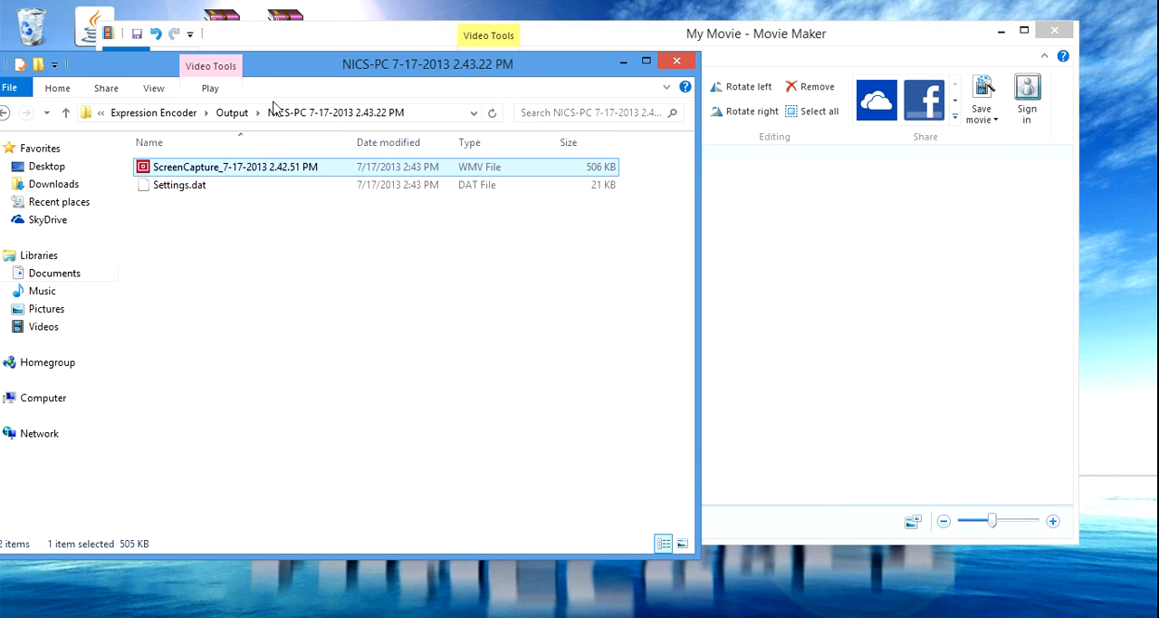
- Go back to Output and enter another recording folder for the second clip
{"action": "left_click", "coordinate": [232, 113]}
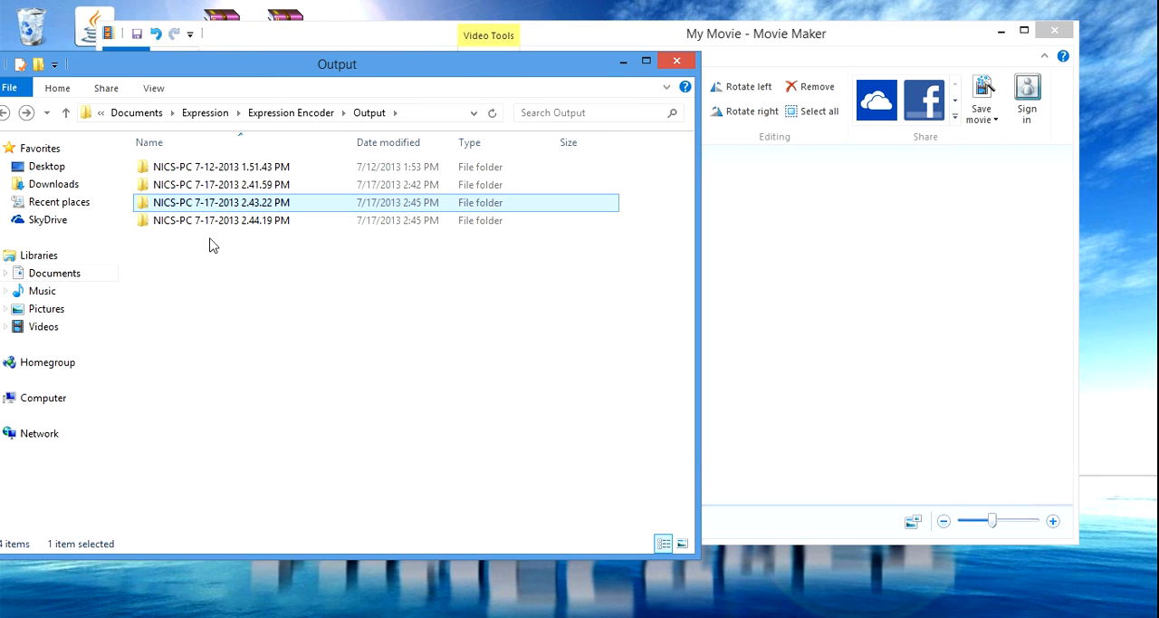
{"action": "double_click", "coordinate": [221, 221]}
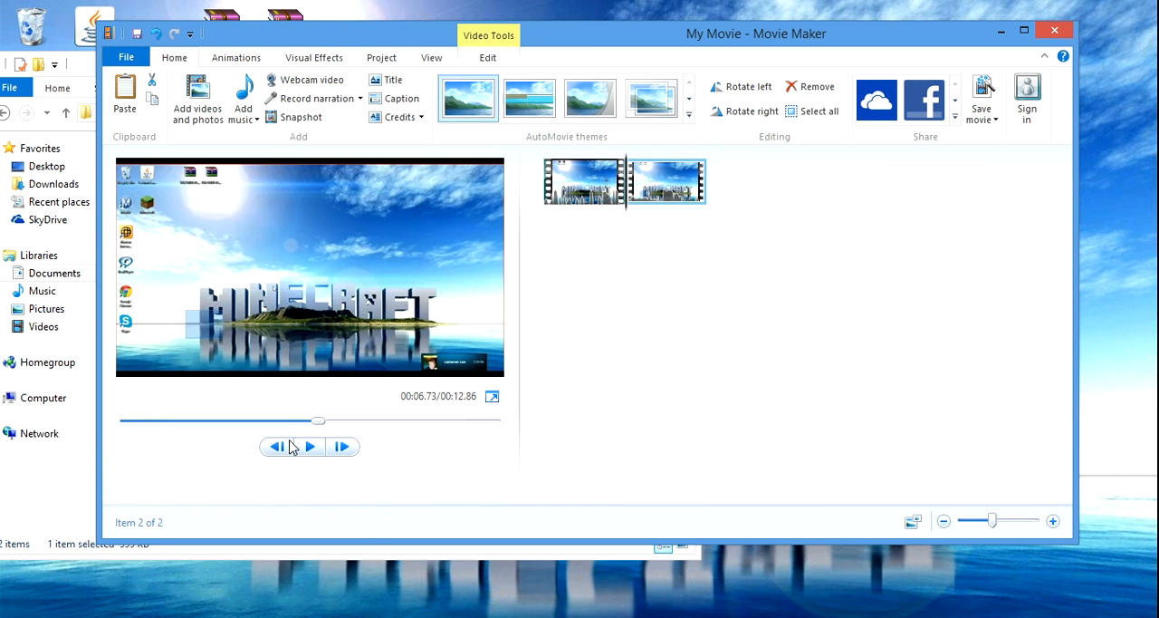
- Play the two joined clips through in the preview and return to the movie's beginning
{"action": "left_click", "coordinate": [275, 446]}
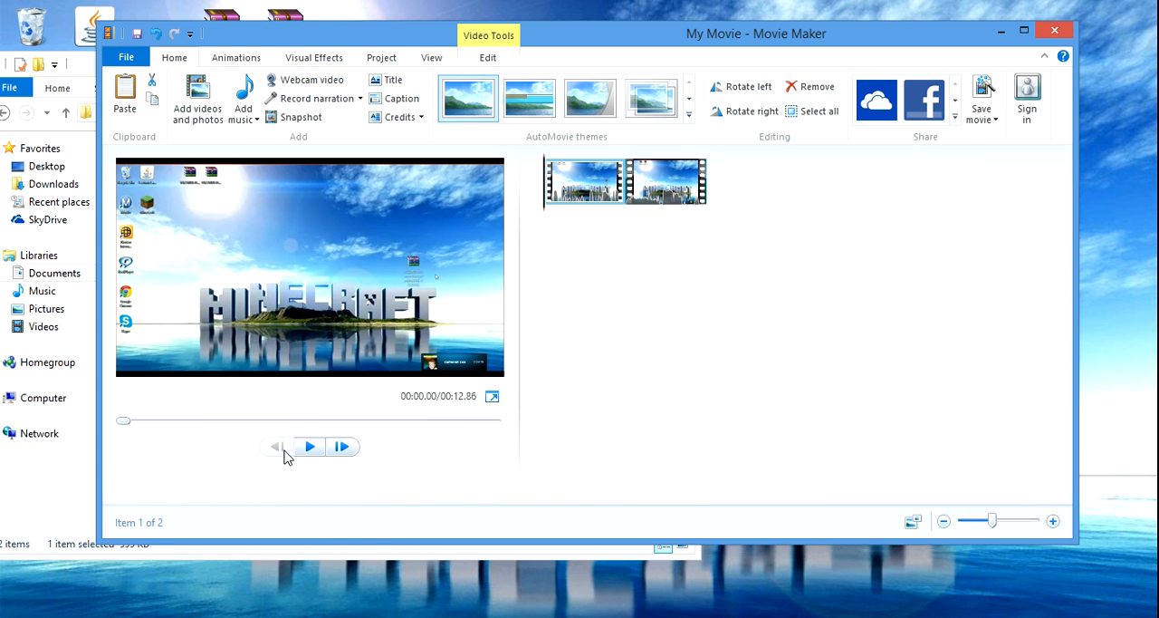
{"action": "mouse_move", "coordinate": [308, 449]}
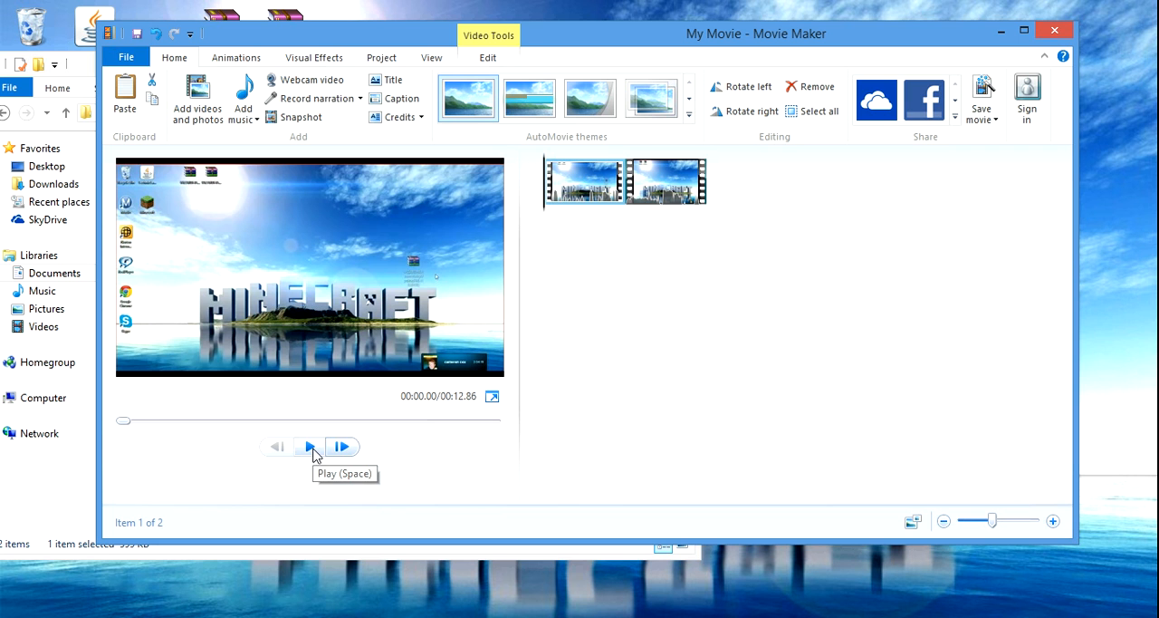
{"action": "left_click", "coordinate": [308, 446]}
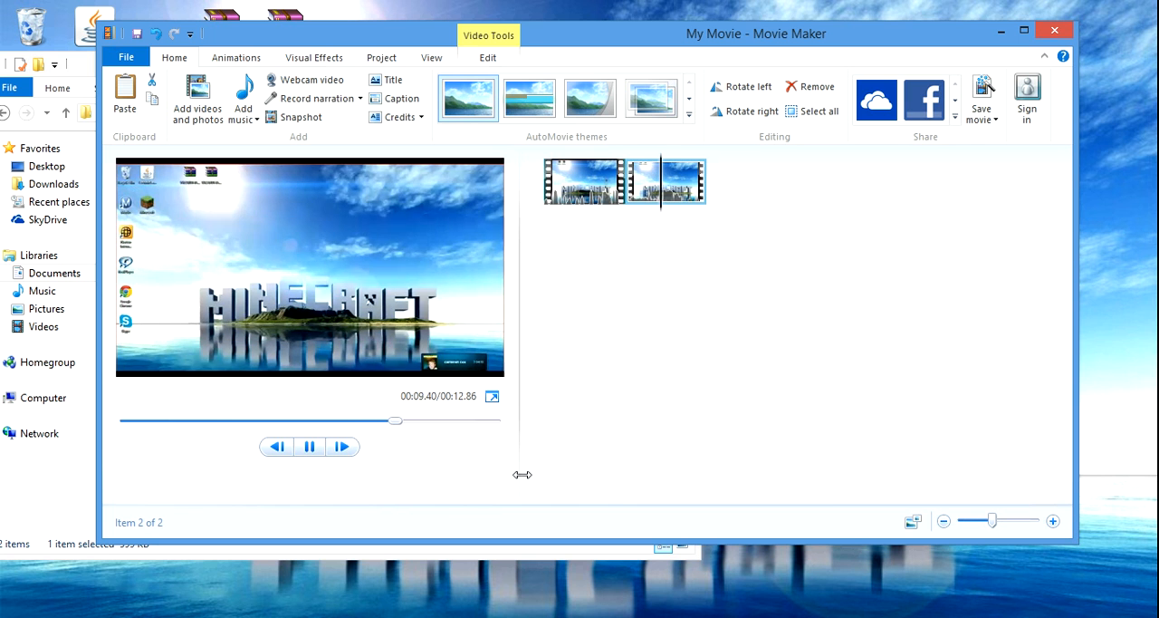
{"action": "left_click", "coordinate": [341, 445]}
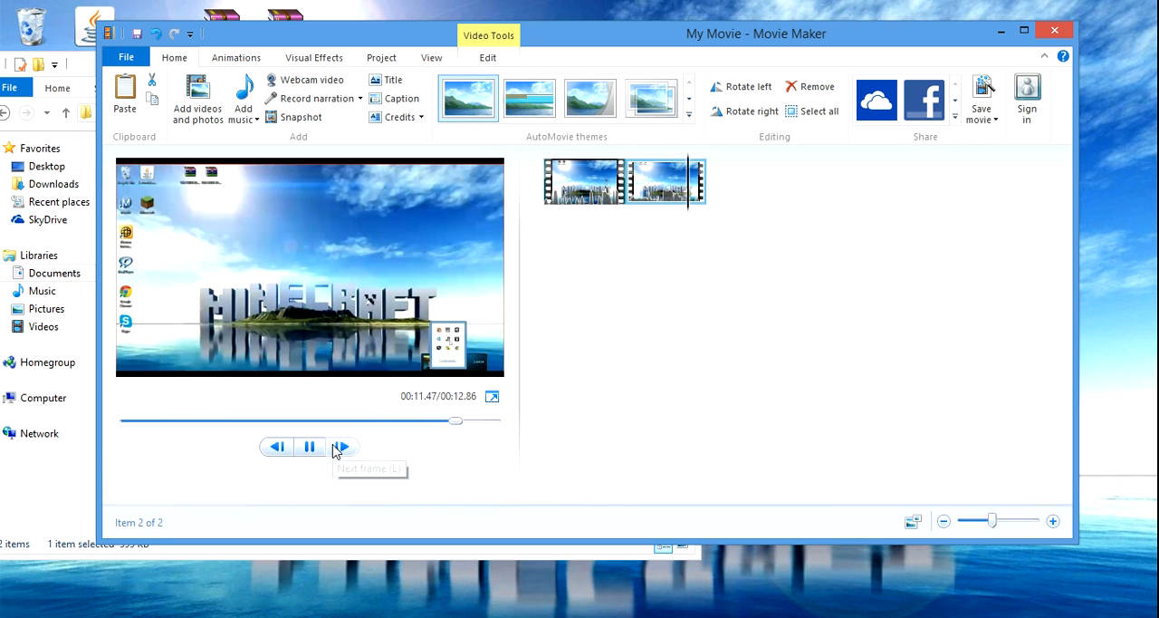
{"action": "left_click", "coordinate": [308, 446]}
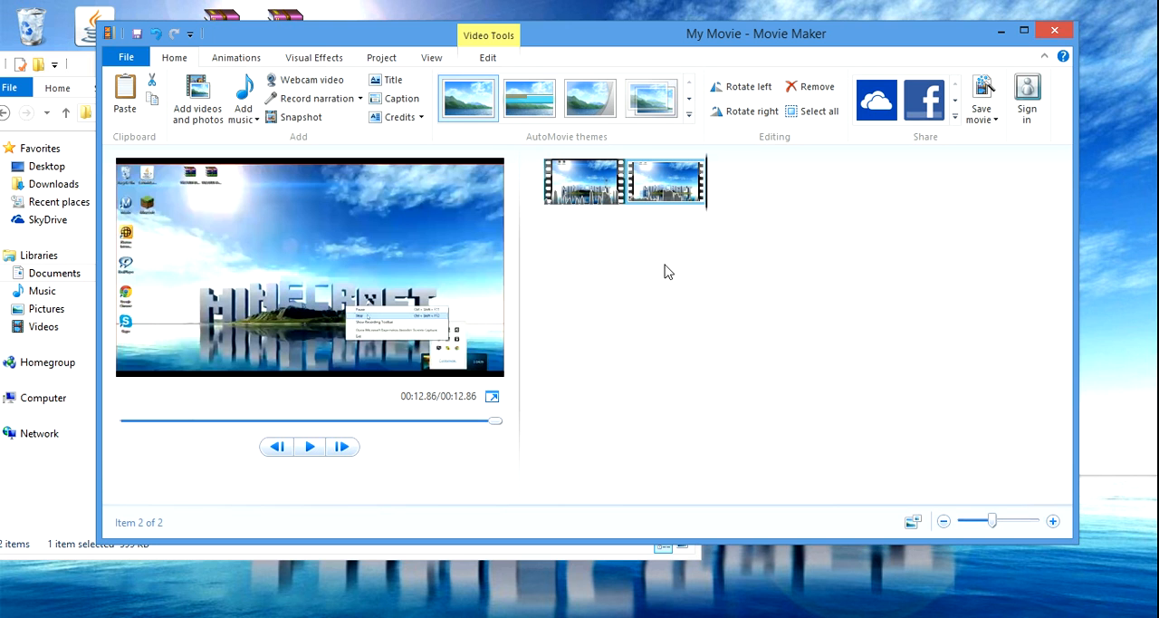
{"action": "mouse_move", "coordinate": [623, 282]}
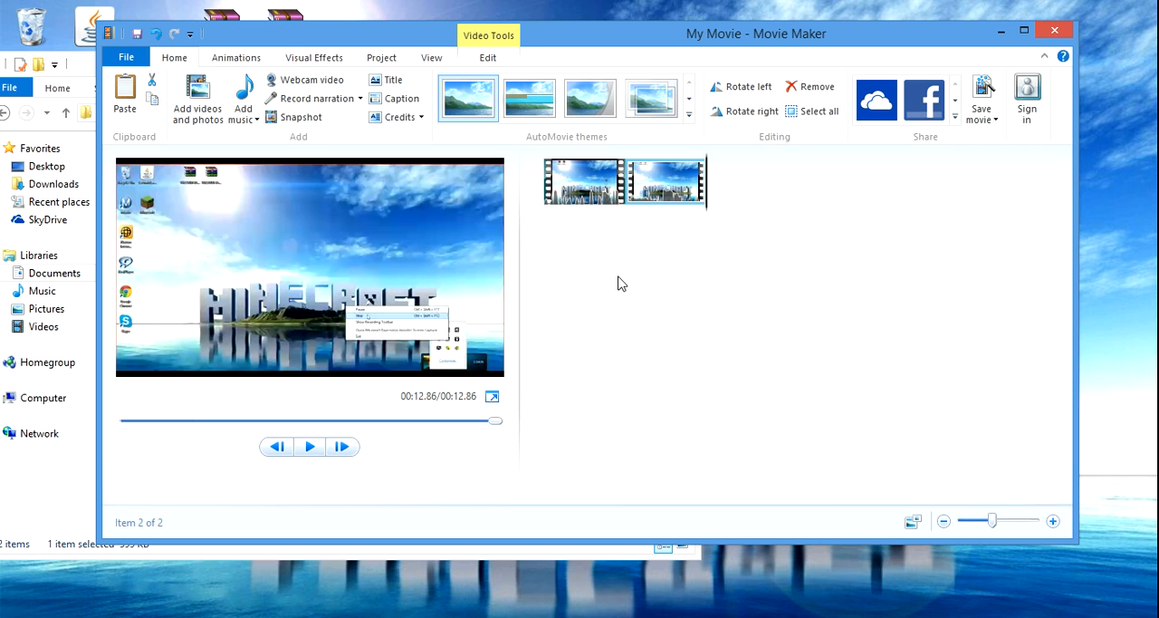
{"action": "mouse_move", "coordinate": [420, 265]}
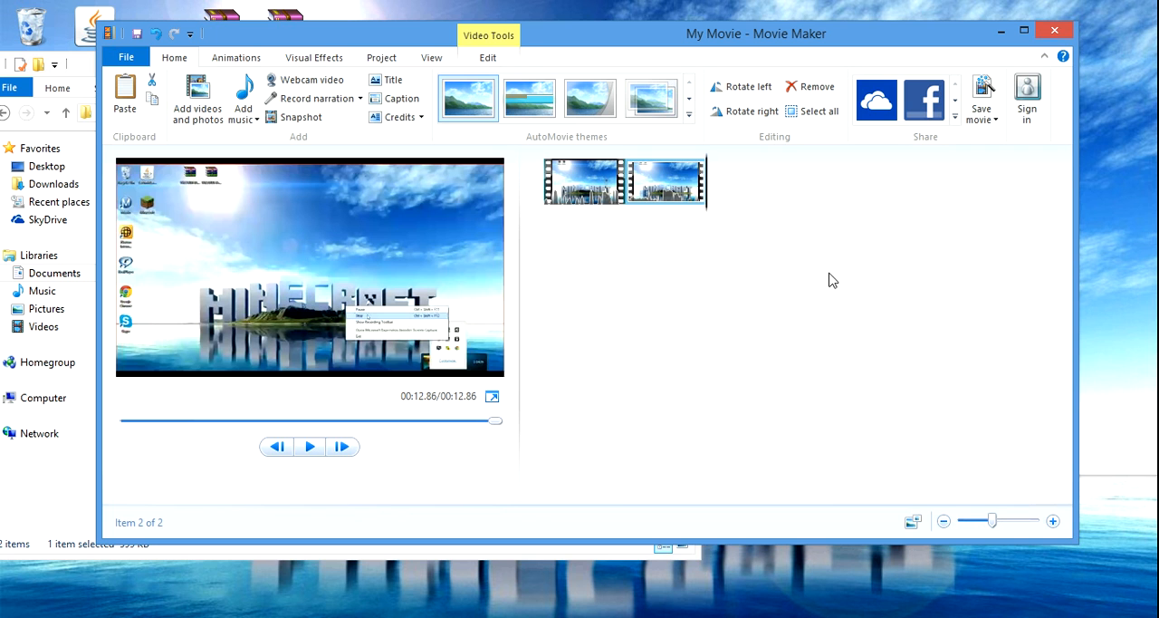
{"action": "left_click_drag", "start_coordinate": [982, 520], "coordinate": [1007, 520]}
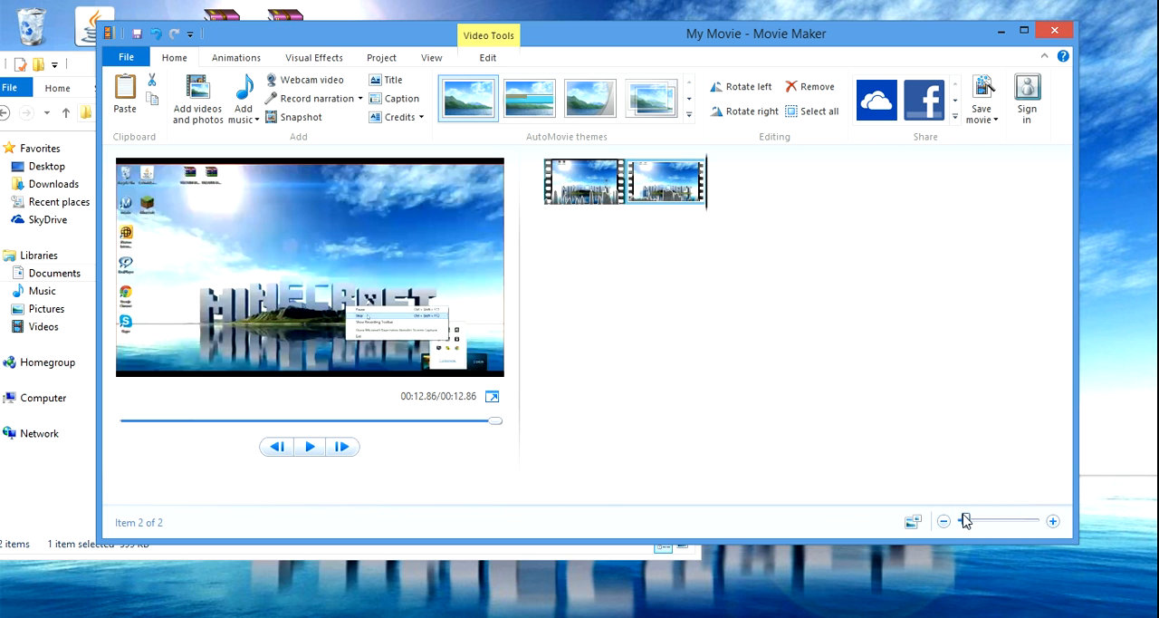
{"action": "mouse_move", "coordinate": [560, 435]}
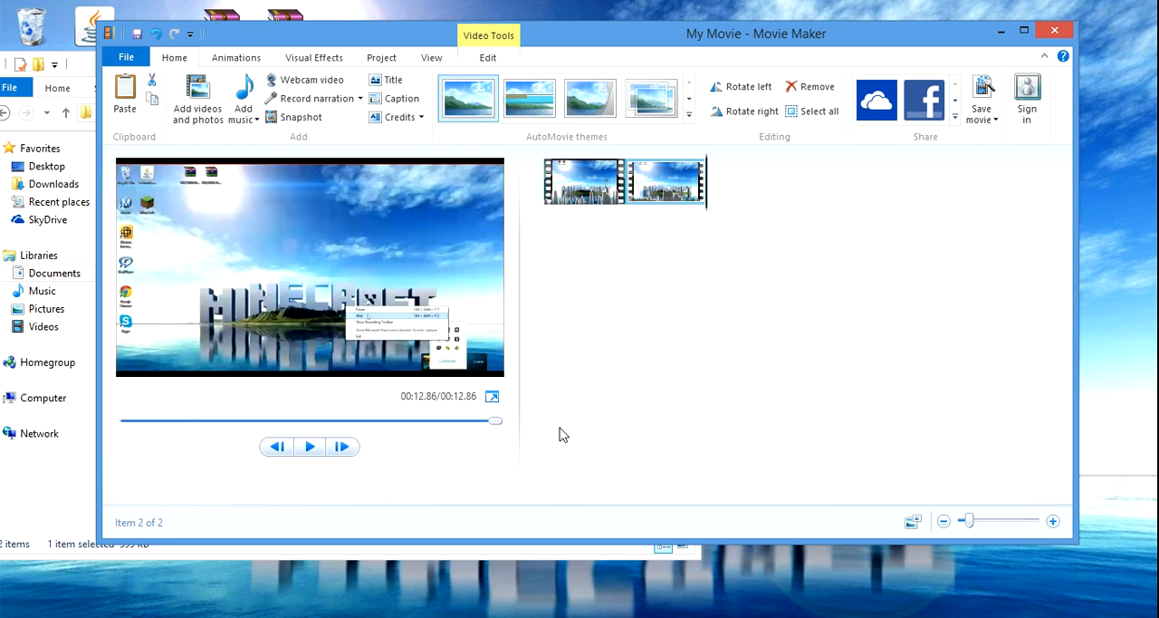
{"action": "left_click_drag", "start_coordinate": [496, 421], "coordinate": [124, 420]}
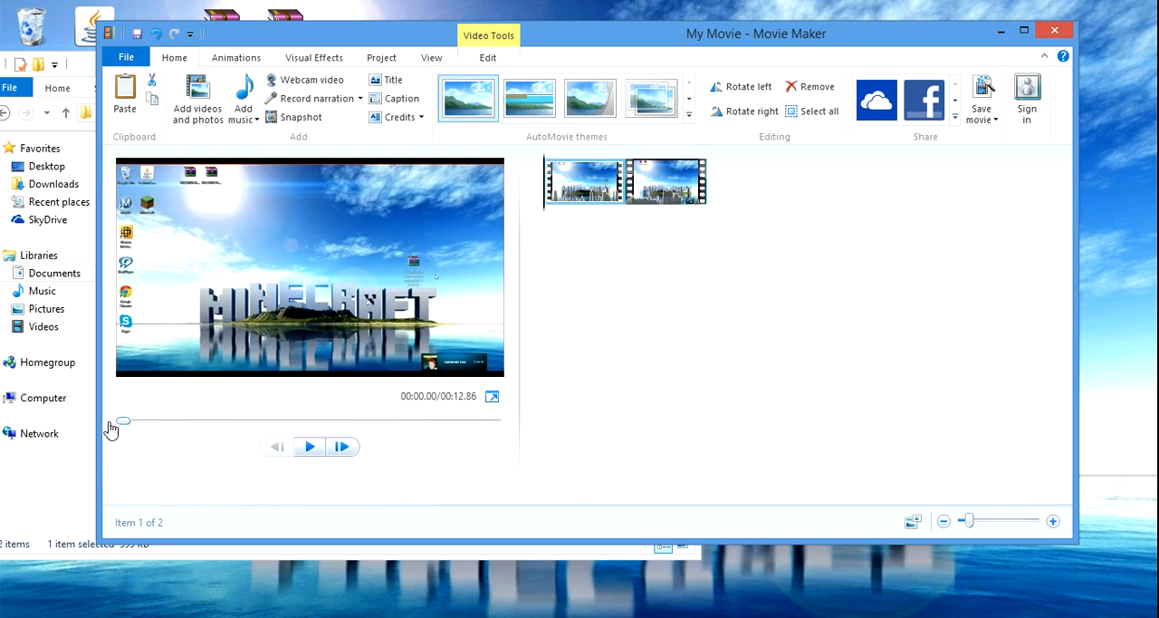
{"action": "mouse_move", "coordinate": [725, 369]}
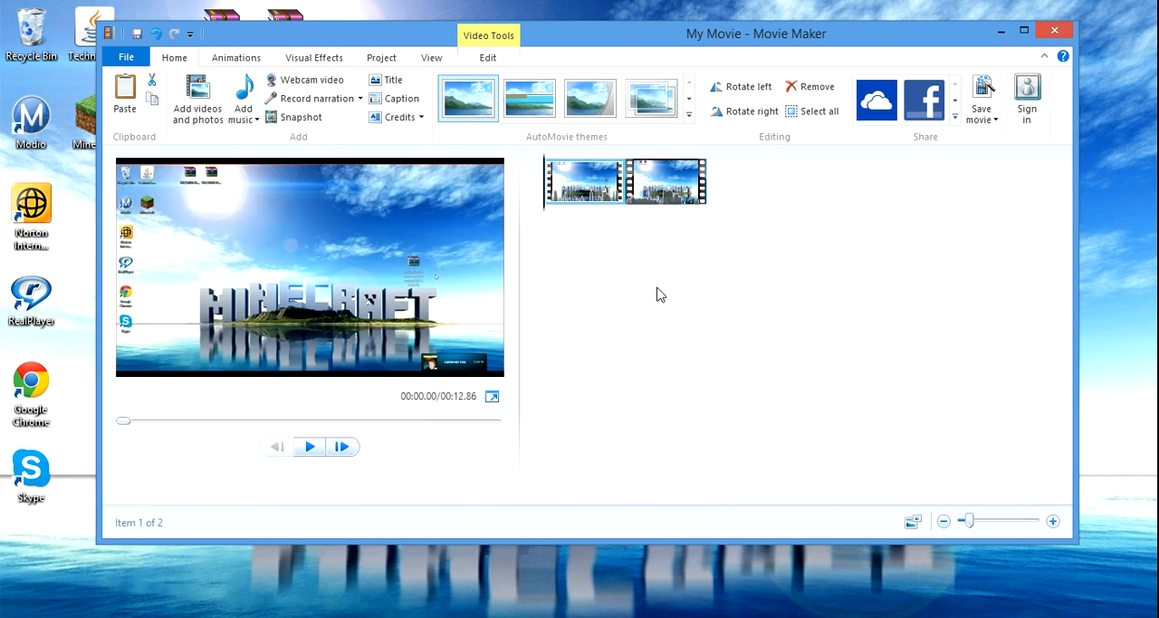
- Choose Save movie's recommended setting to bring up the MPEG-4 Save Movie dialog
{"action": "left_click", "coordinate": [127, 56]}
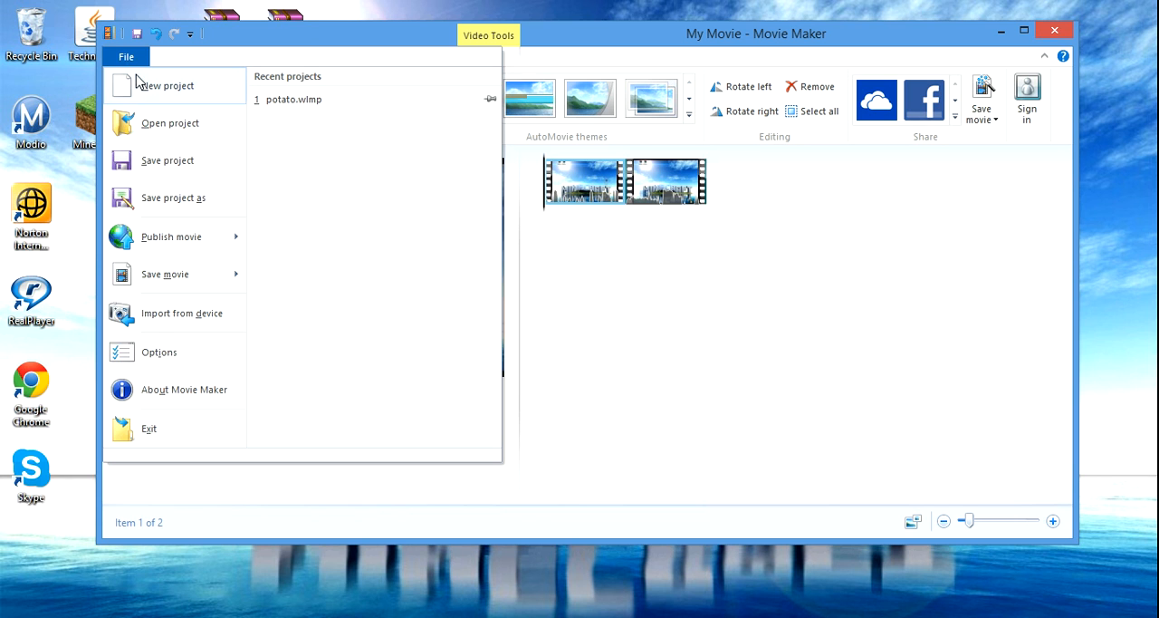
{"action": "mouse_move", "coordinate": [202, 167]}
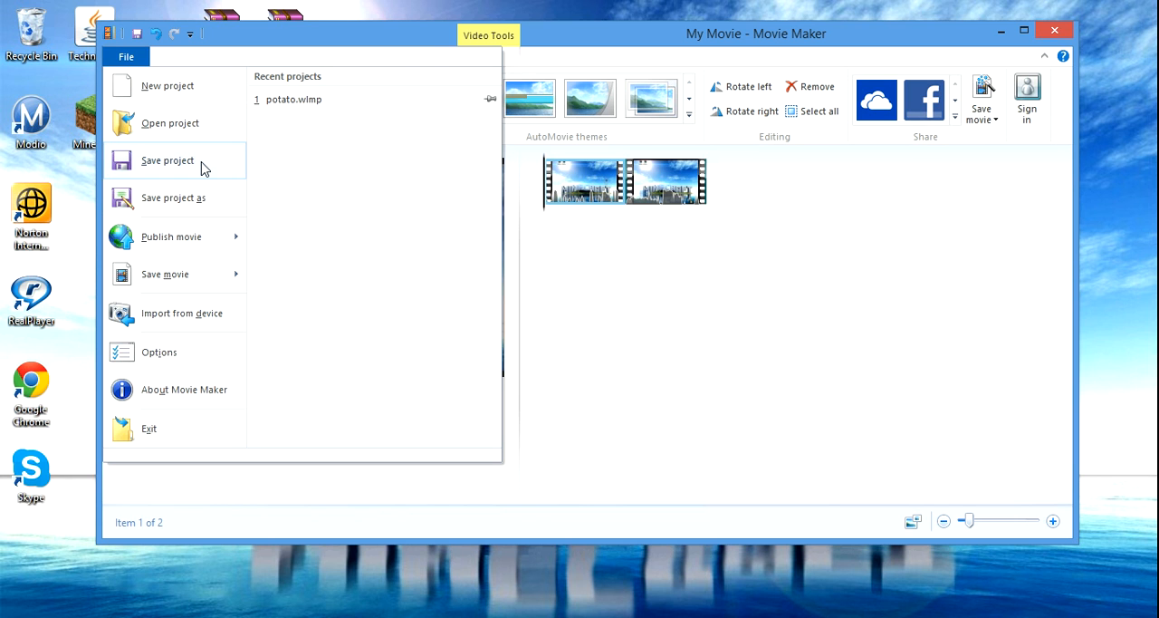
{"action": "mouse_move", "coordinate": [199, 250]}
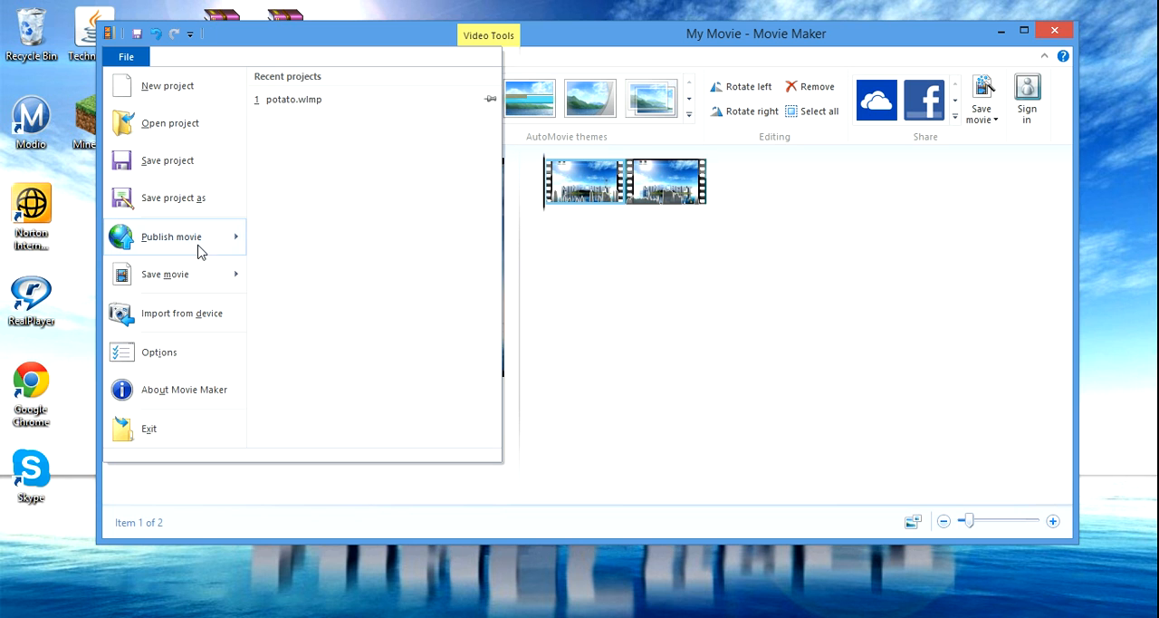
{"action": "left_click", "coordinate": [165, 273]}
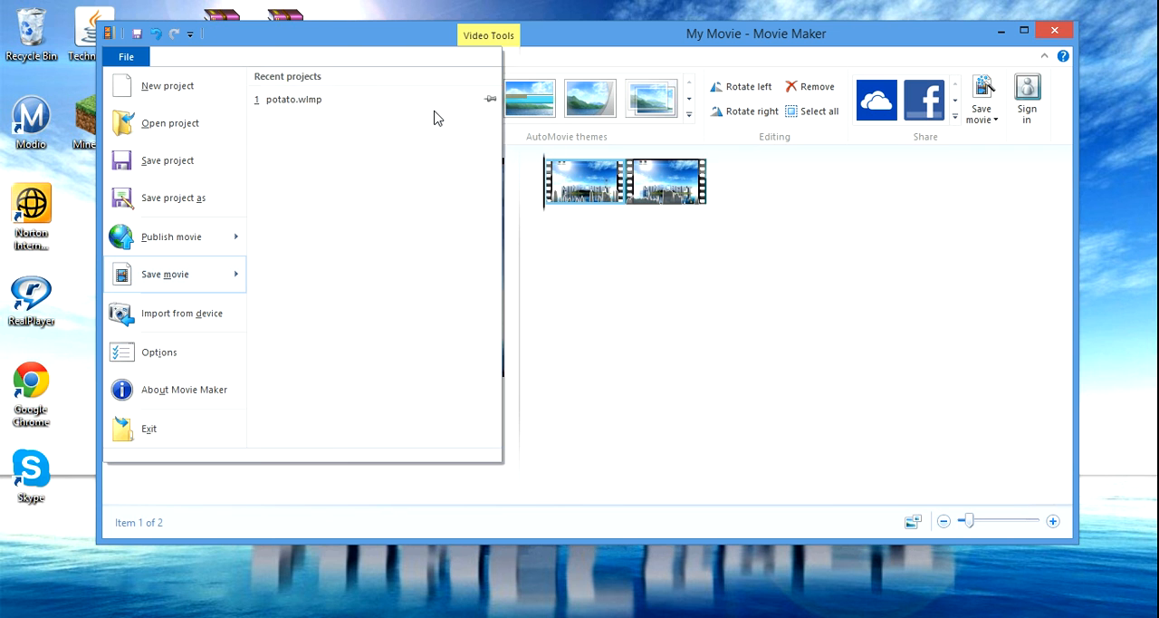
{"action": "left_click", "coordinate": [167, 274]}
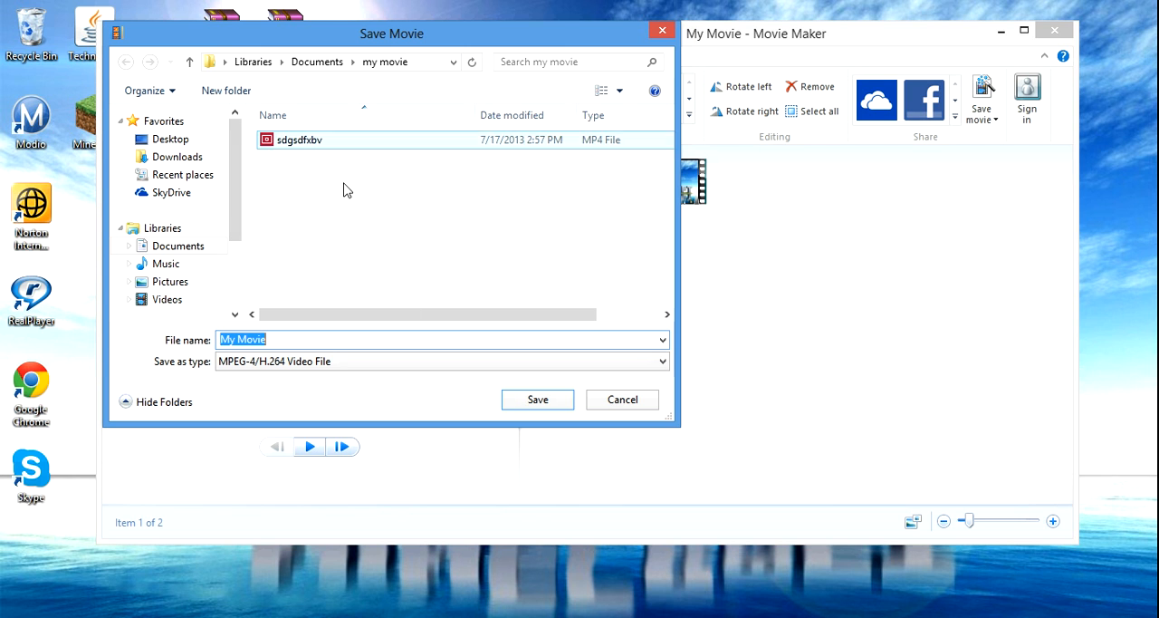
- Name the movie 'dfhdfgnb…' and start exporting it as MP4 into my movie
{"action": "type", "text": "dfhdfgnbfgxb sdfdv"}
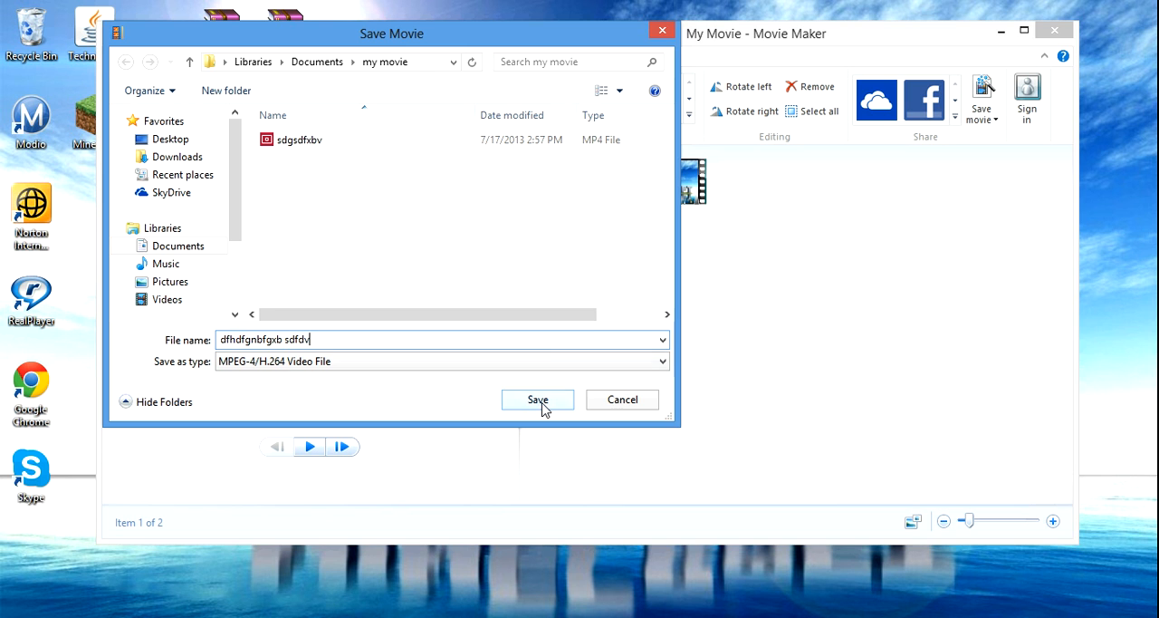
{"action": "left_click", "coordinate": [536, 398]}
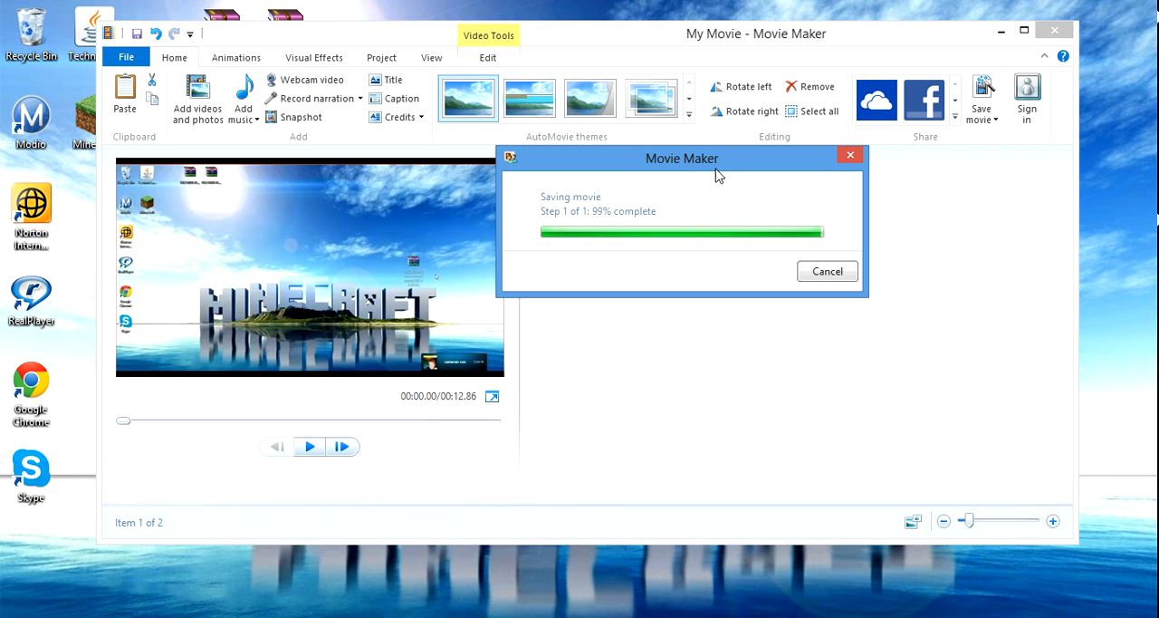
{"action": "mouse_move", "coordinate": [826, 242]}
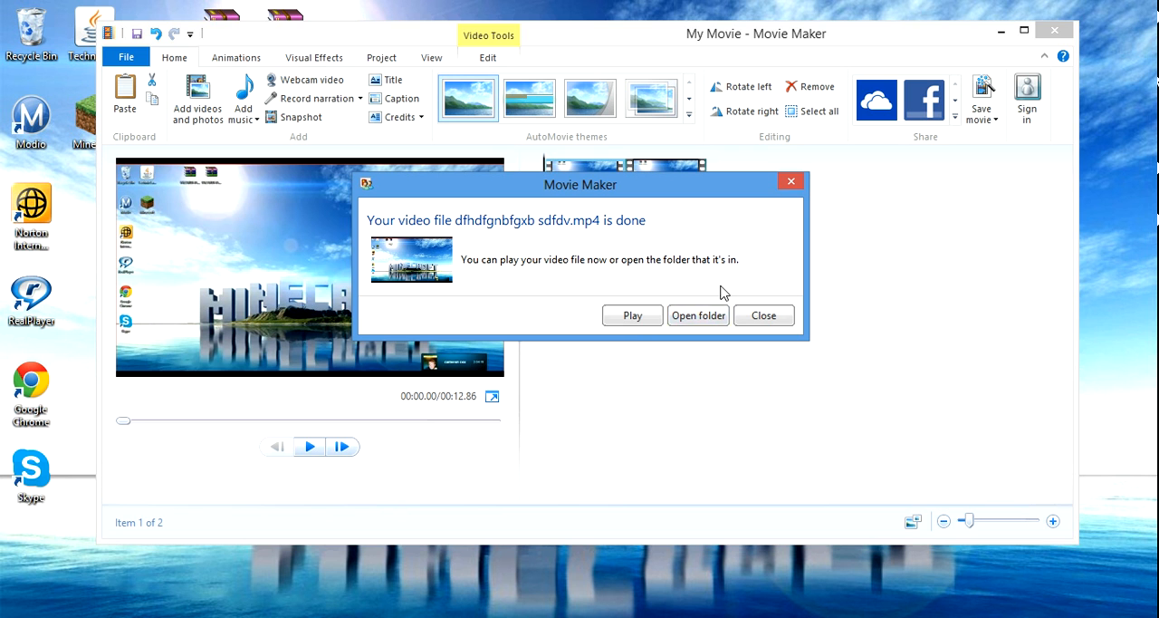
- Dismiss the export-finished message and quit Movie Maker without saving project changes
{"action": "left_click", "coordinate": [764, 315]}
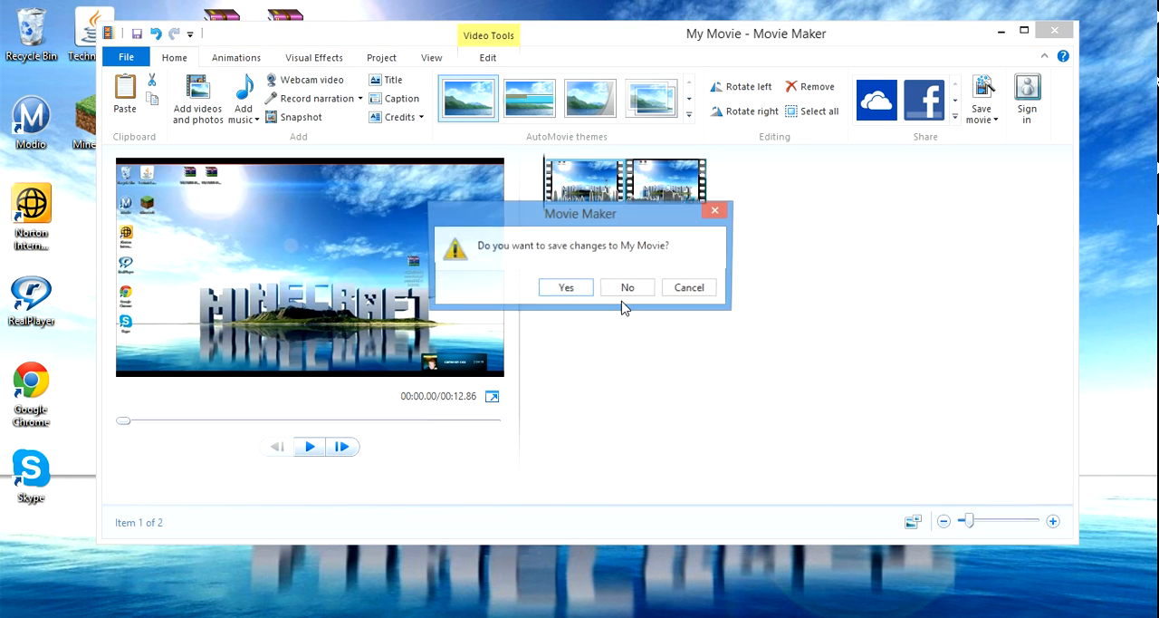
{"action": "left_click", "coordinate": [627, 286]}
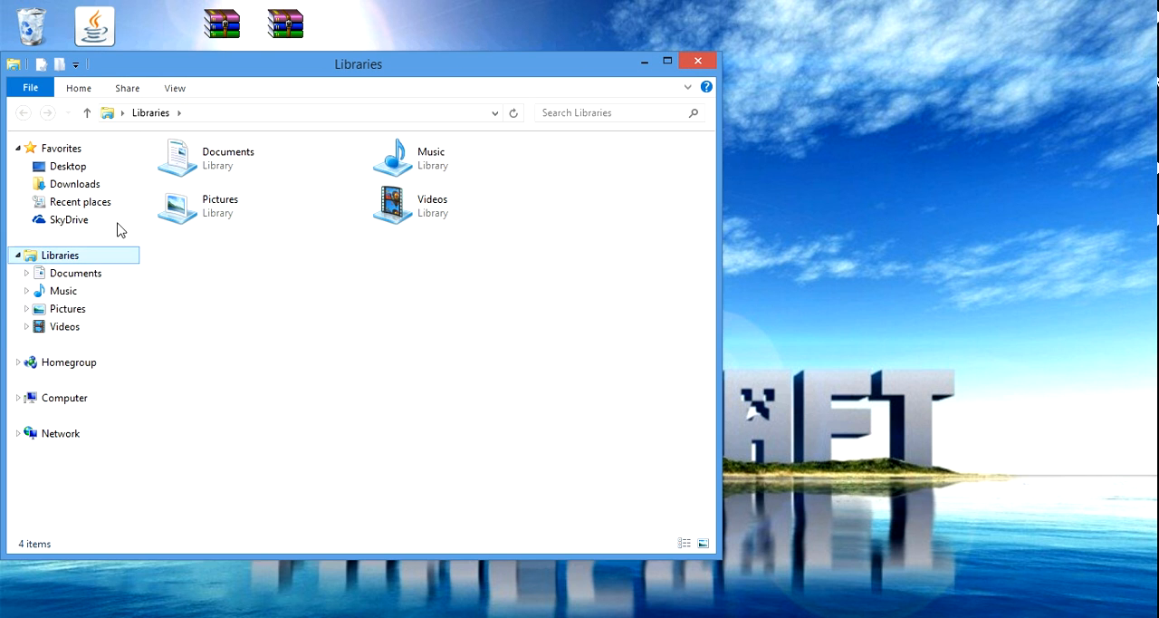
- Show the my movie folder in Documents with the new dfhdfgnbfgxb sdfdv MP4 beside the older clip
{"action": "double_click", "coordinate": [228, 153]}
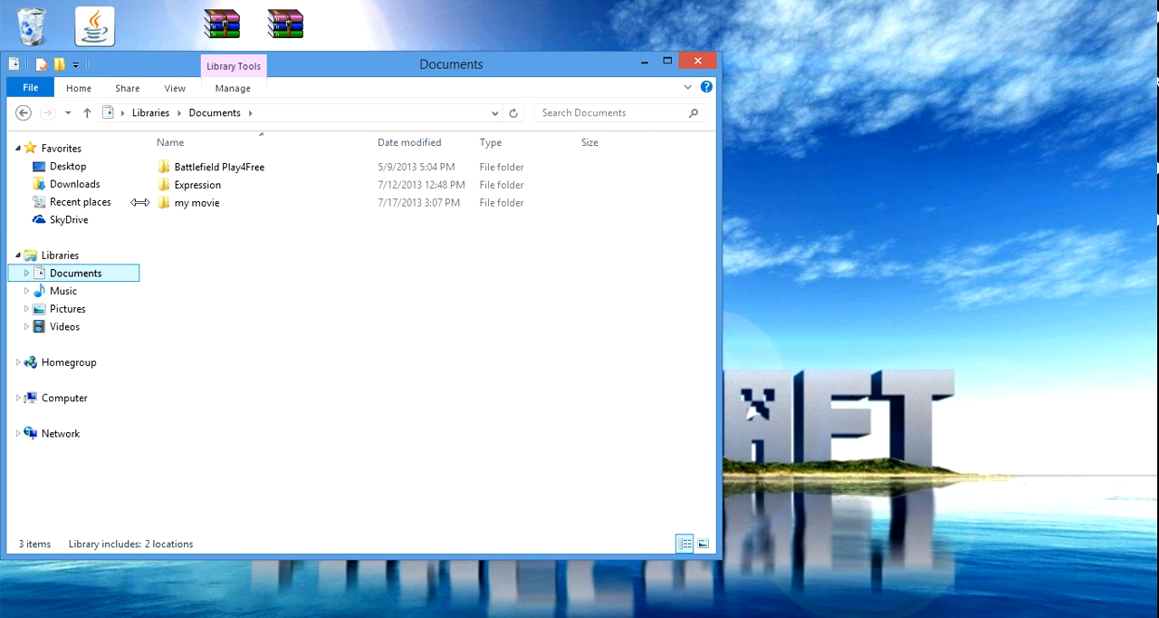
{"action": "mouse_move", "coordinate": [322, 341]}
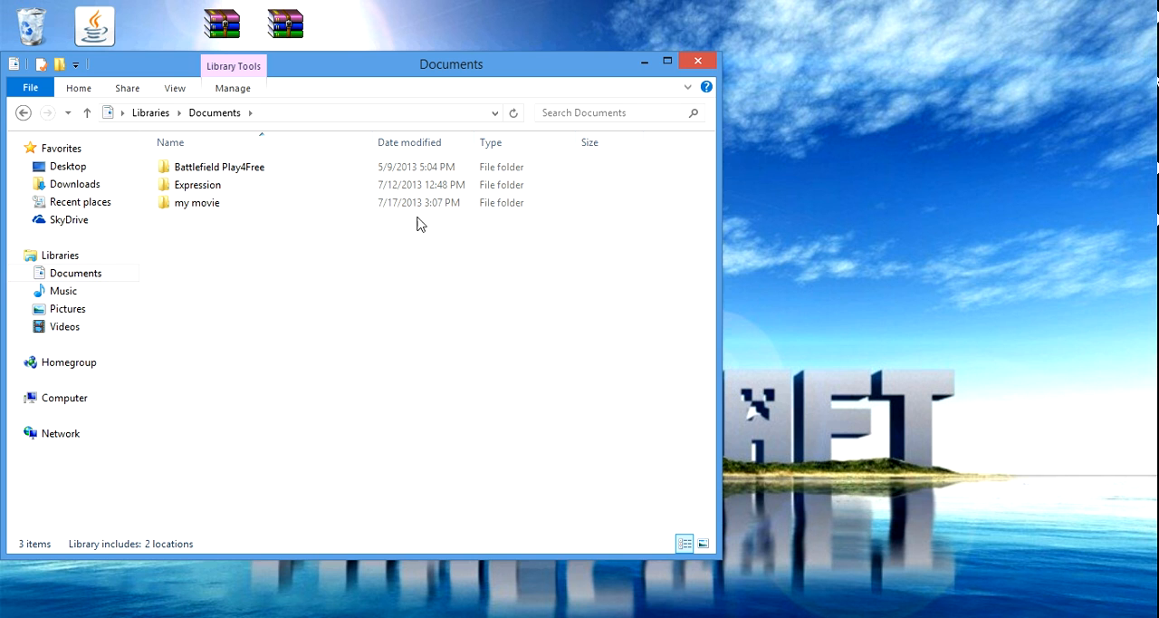
{"action": "double_click", "coordinate": [195, 203]}
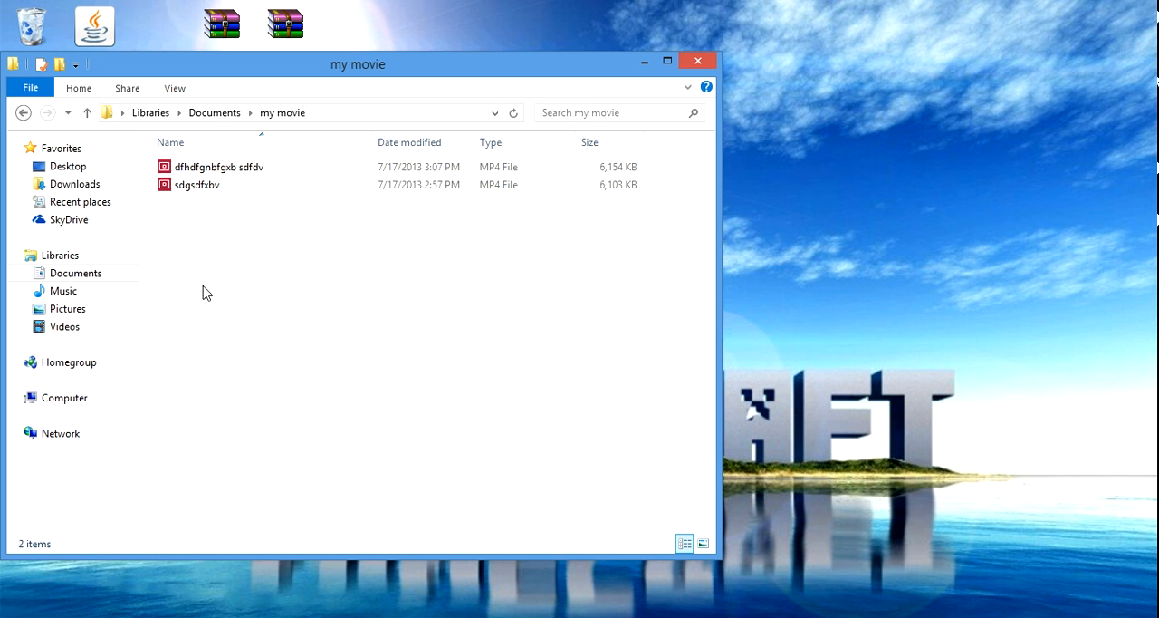
{"action": "mouse_move", "coordinate": [240, 184]}
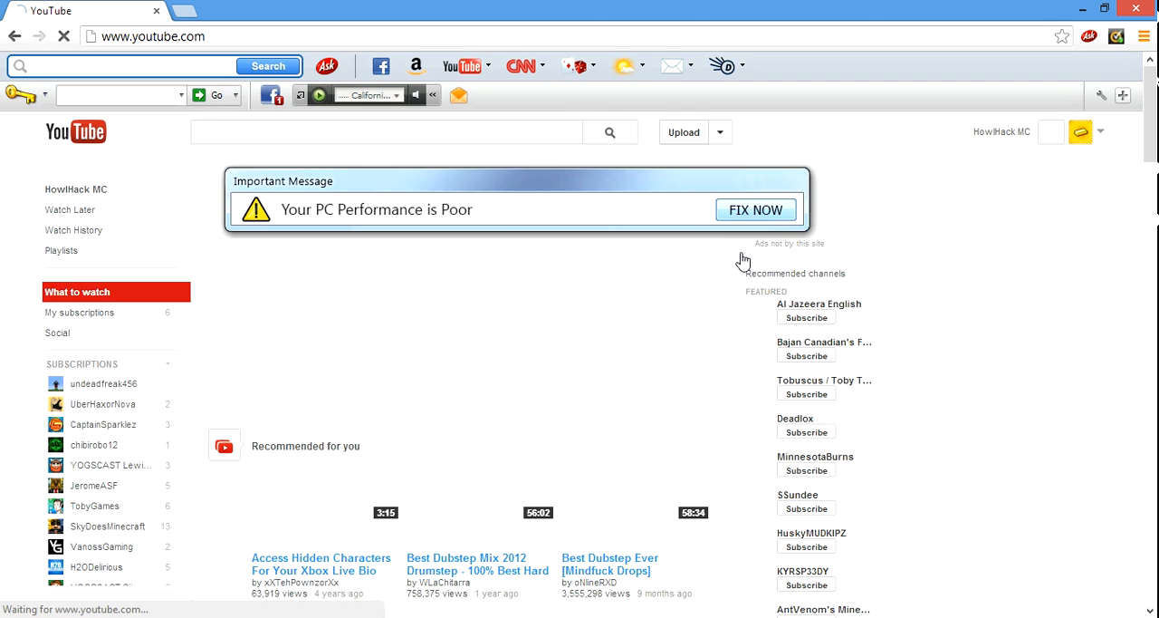
- Begin a YouTube upload of dfhdfgnbfgxb sdfdv, then cancel and confirm the cancellation
{"action": "left_click", "coordinate": [684, 131]}
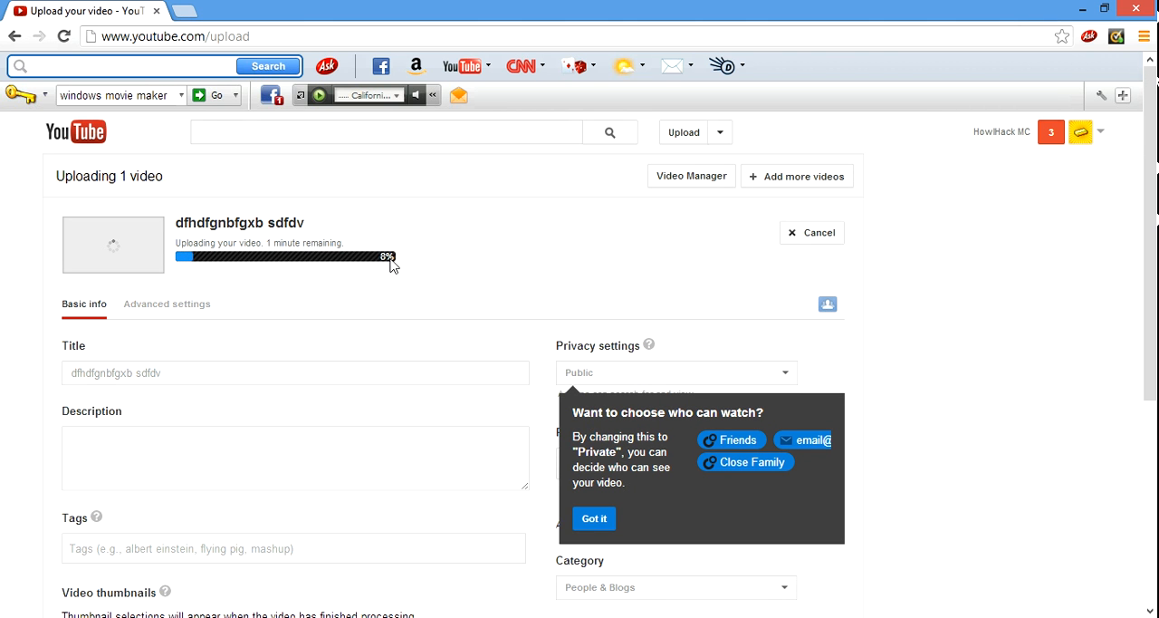
{"action": "mouse_move", "coordinate": [808, 243]}
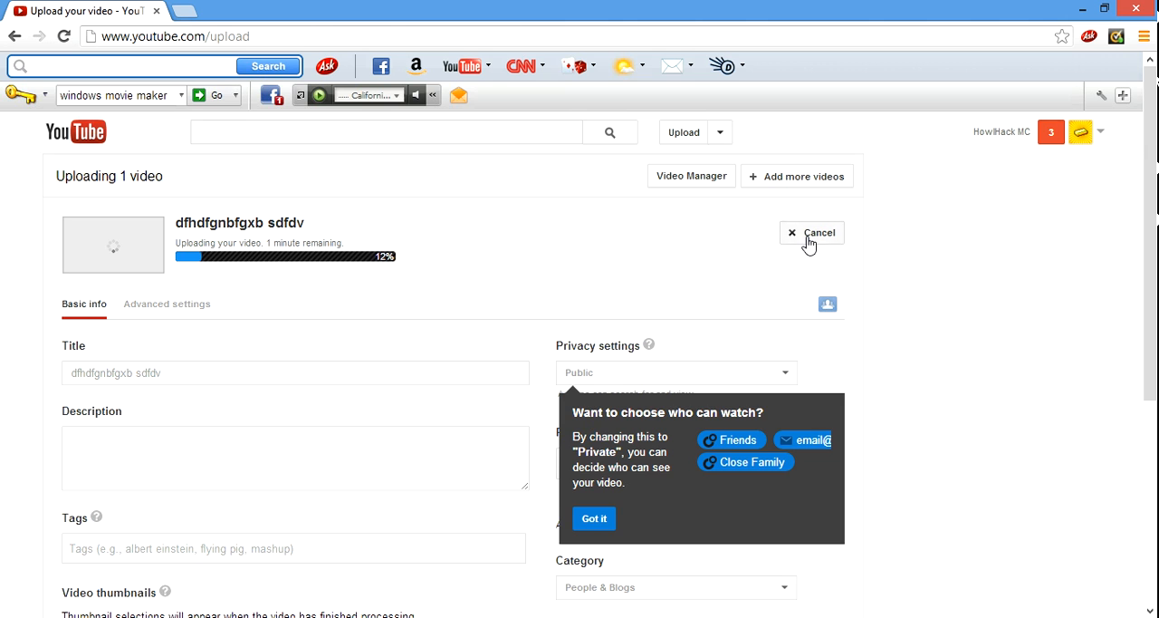
{"action": "left_click", "coordinate": [819, 232]}
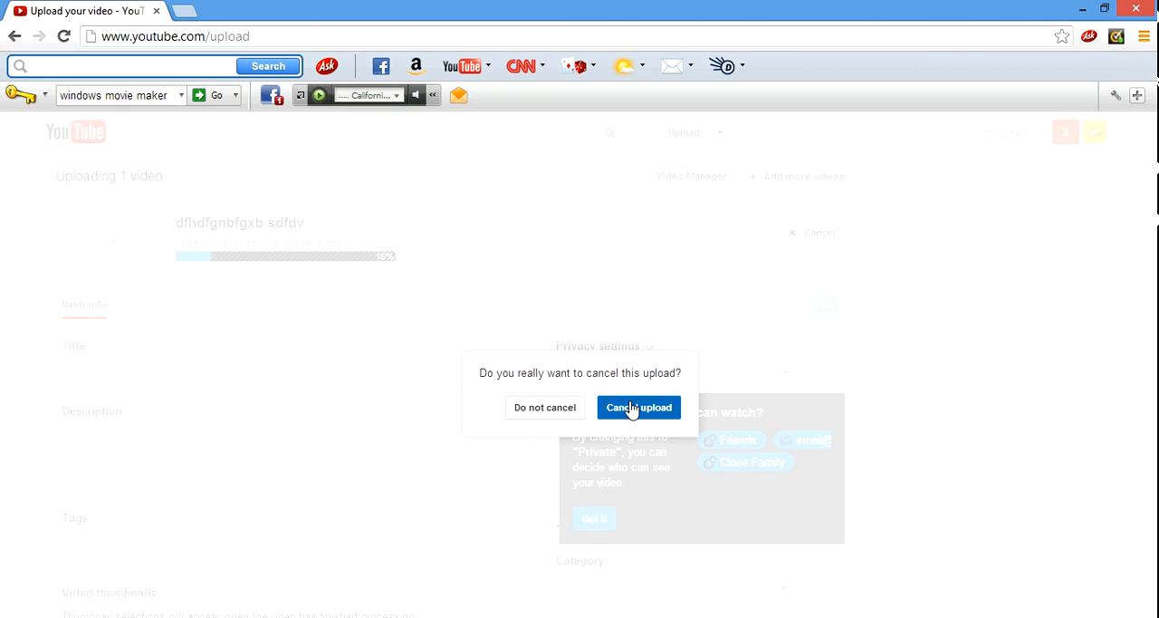
{"action": "left_click", "coordinate": [638, 406]}
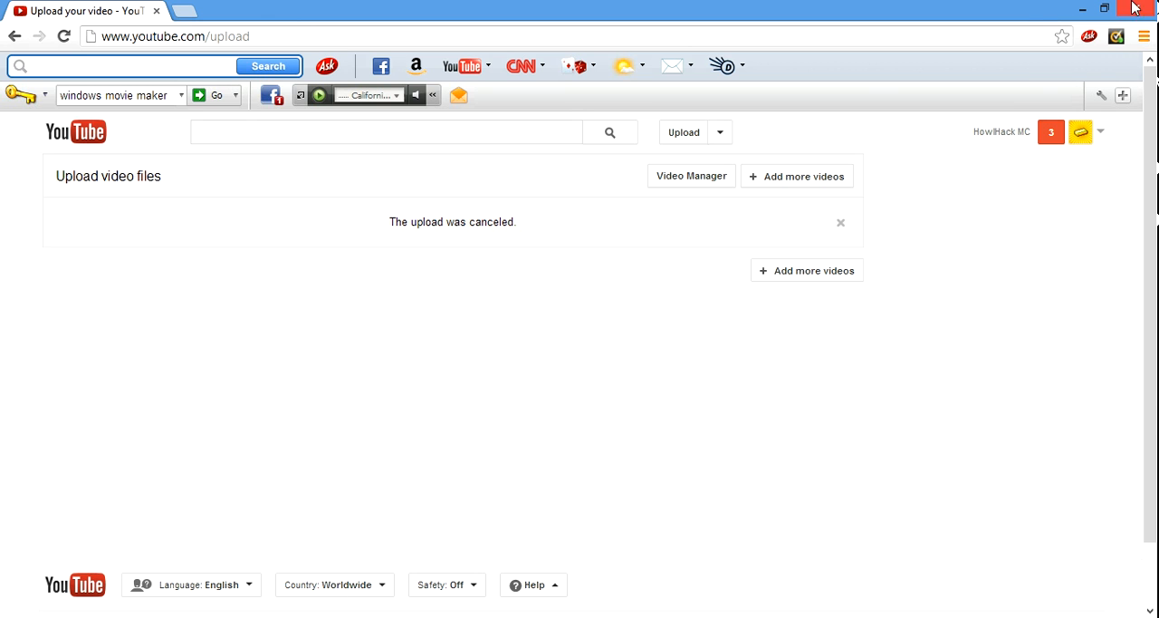
{"action": "mouse_move", "coordinate": [997, 11]}
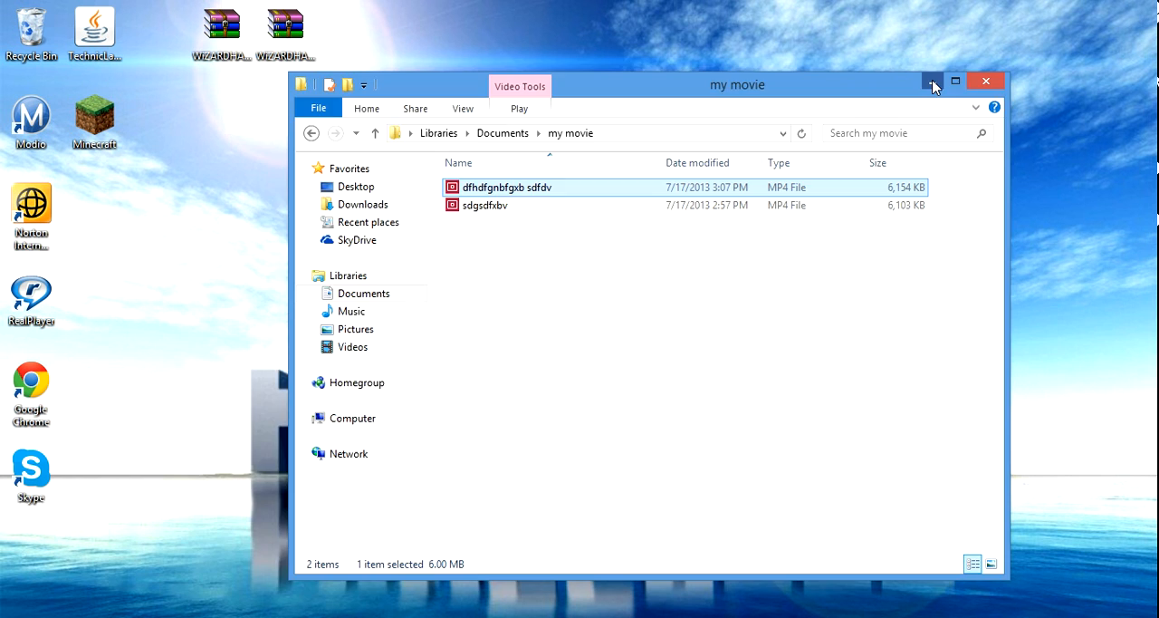
- Minimize the my movie Explorer window so only the desktop shows
{"action": "left_click", "coordinate": [986, 80]}
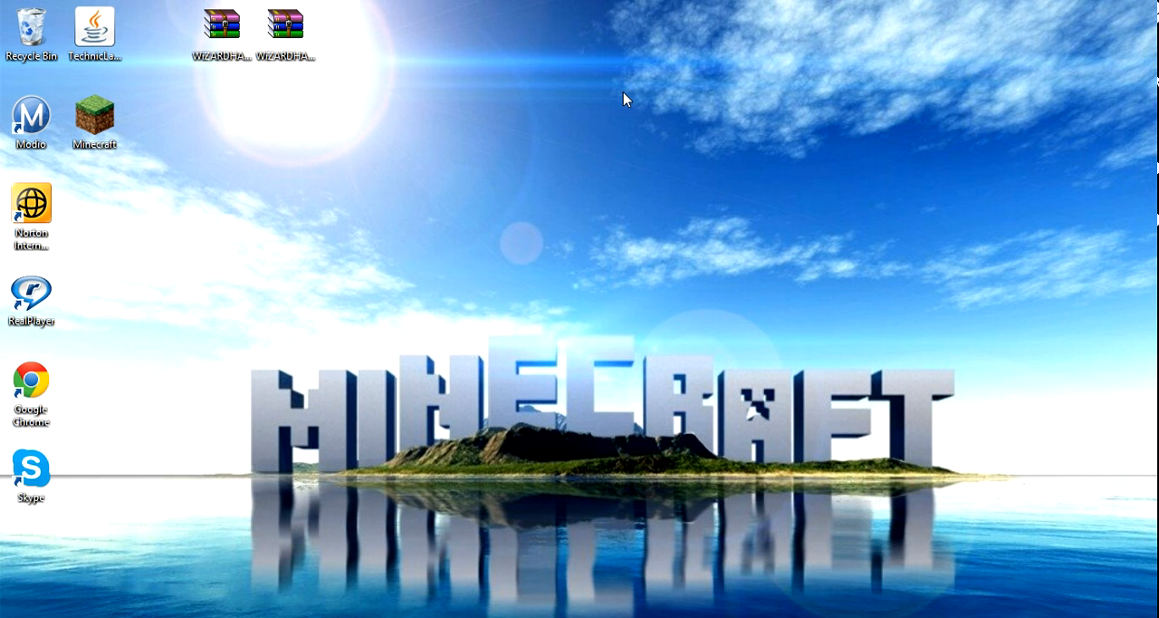